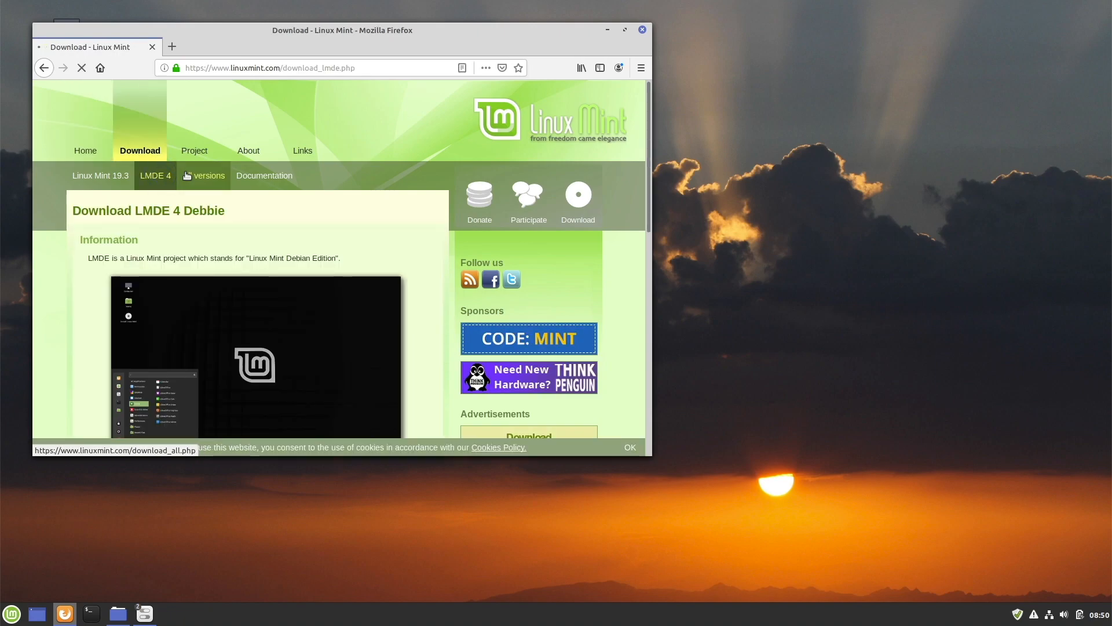
# Scroll the LMDE download page and follow the 64-bit download link.
pyautogui.scroll(-3)
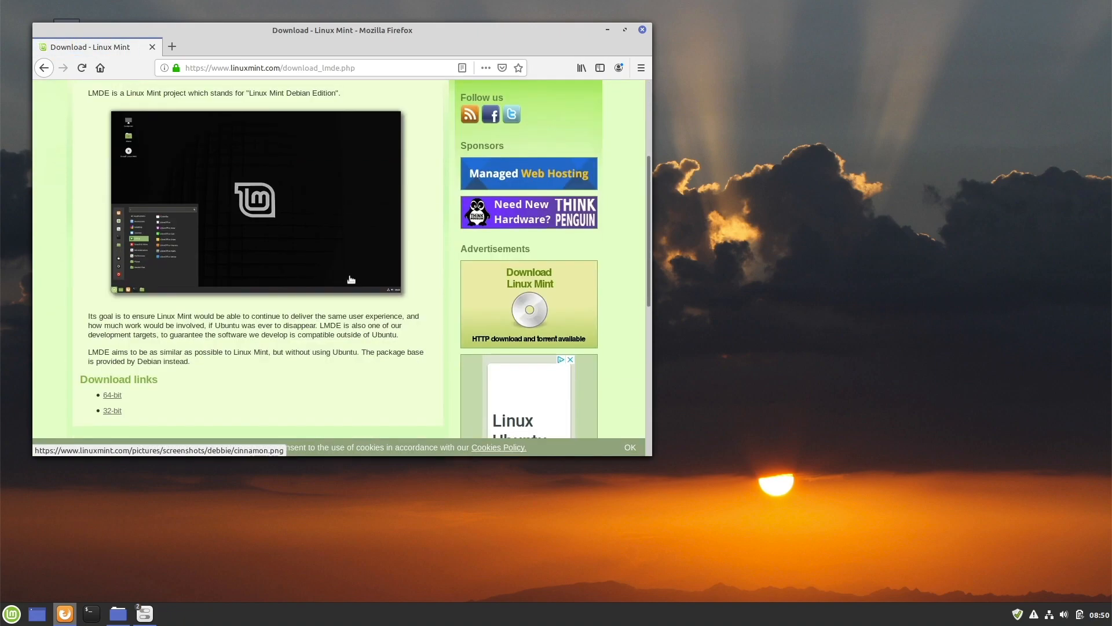
pyautogui.scroll(-3)
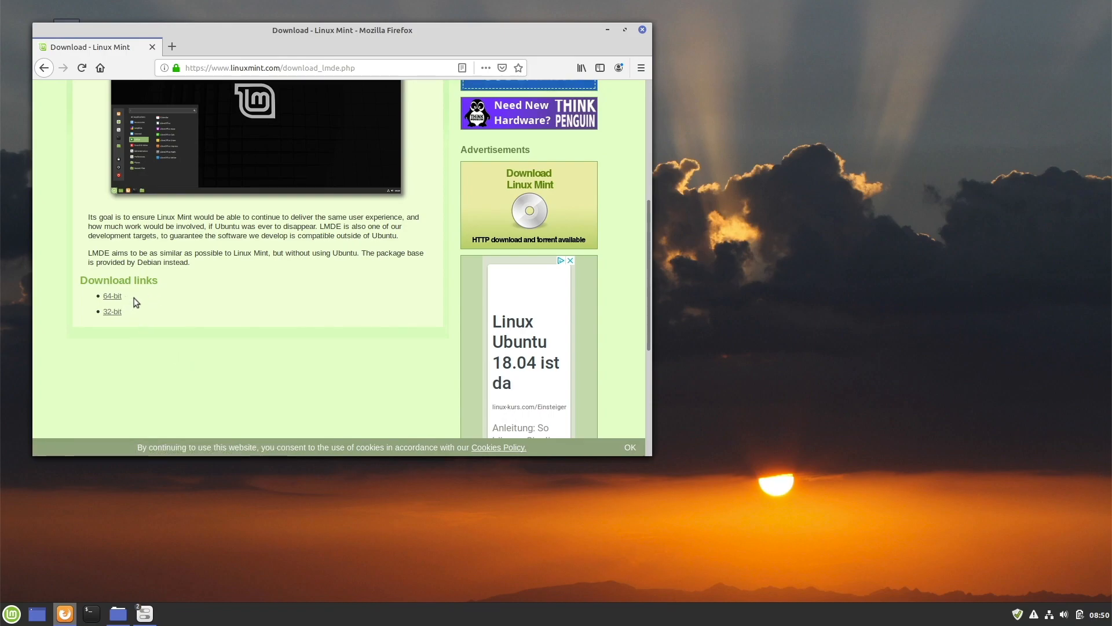
pyautogui.moveTo(111, 296)
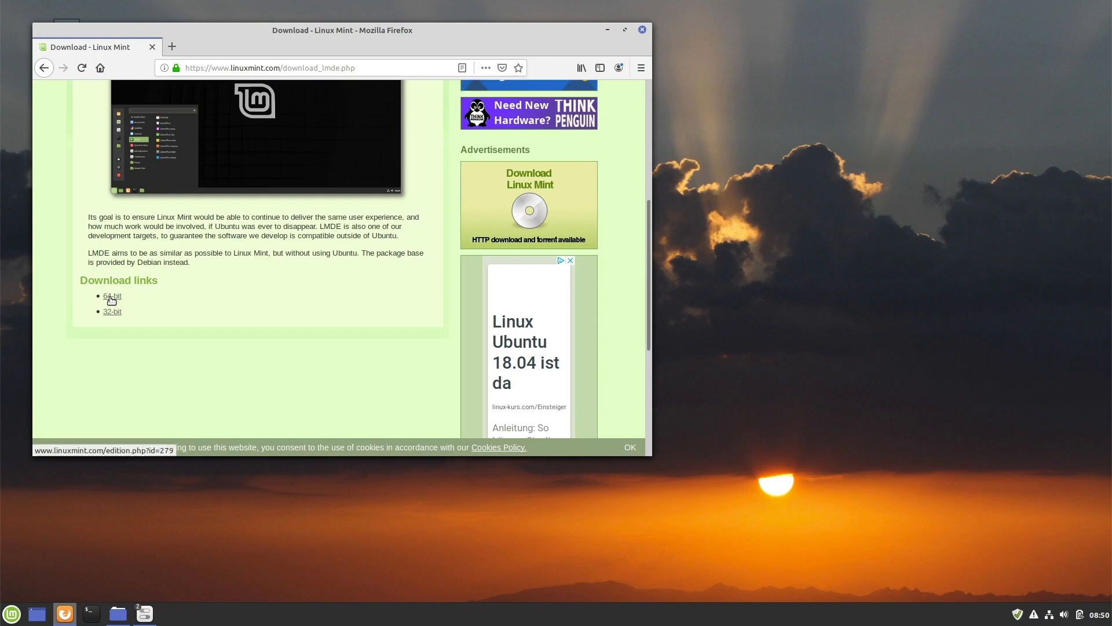
pyautogui.click(111, 296)
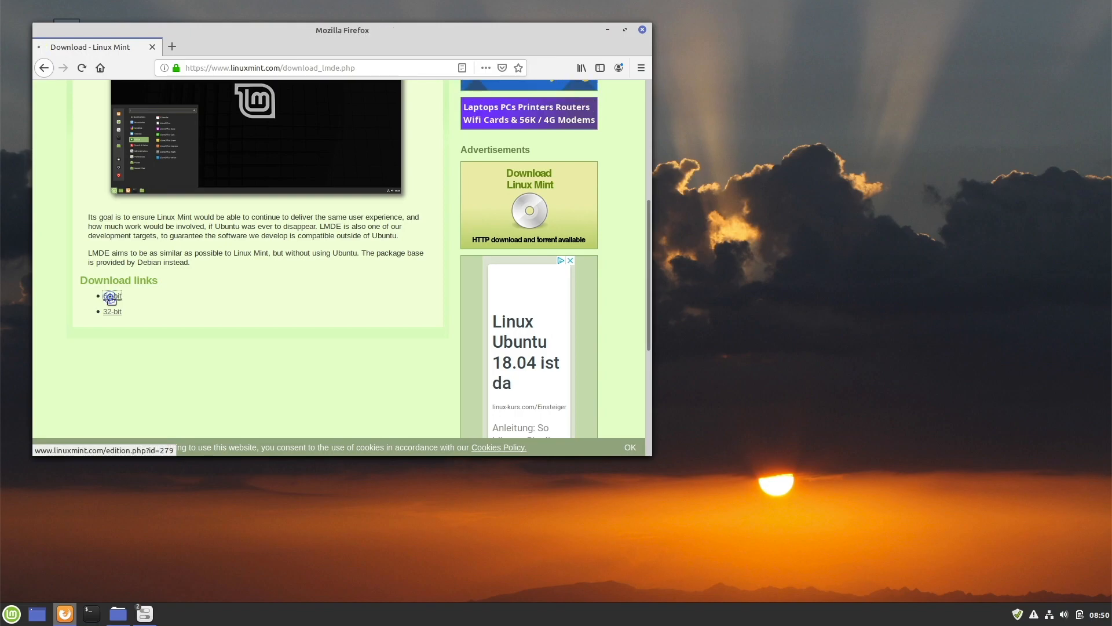
pyautogui.click(111, 296)
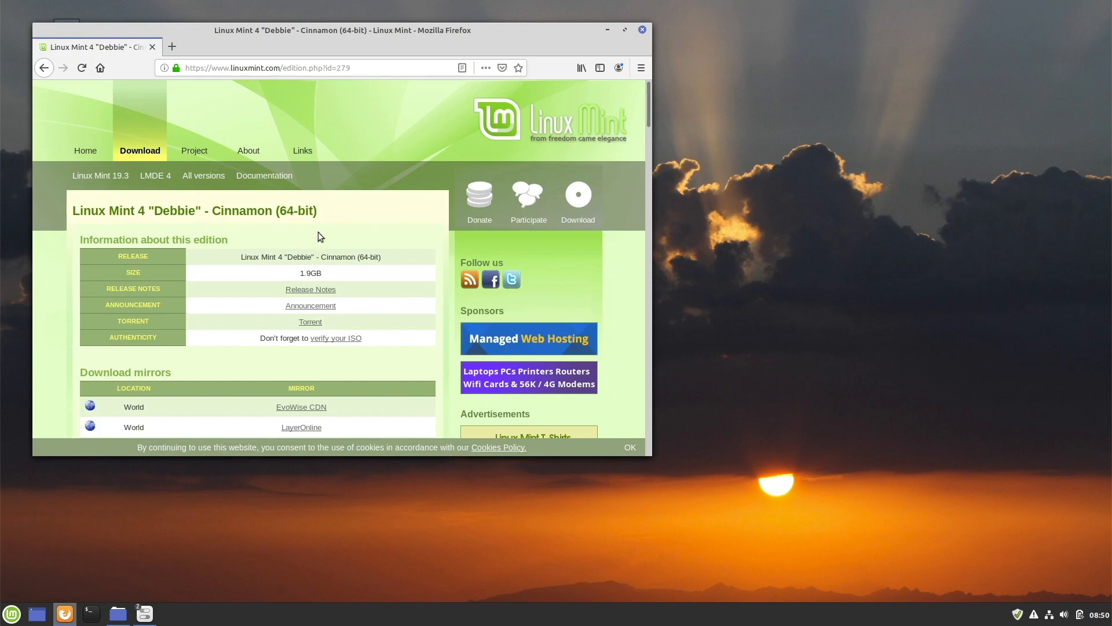
# Scroll the Debbie Cinnamon 64-bit page down to the World, Canada and USA mirrors.
pyautogui.scroll(-3)
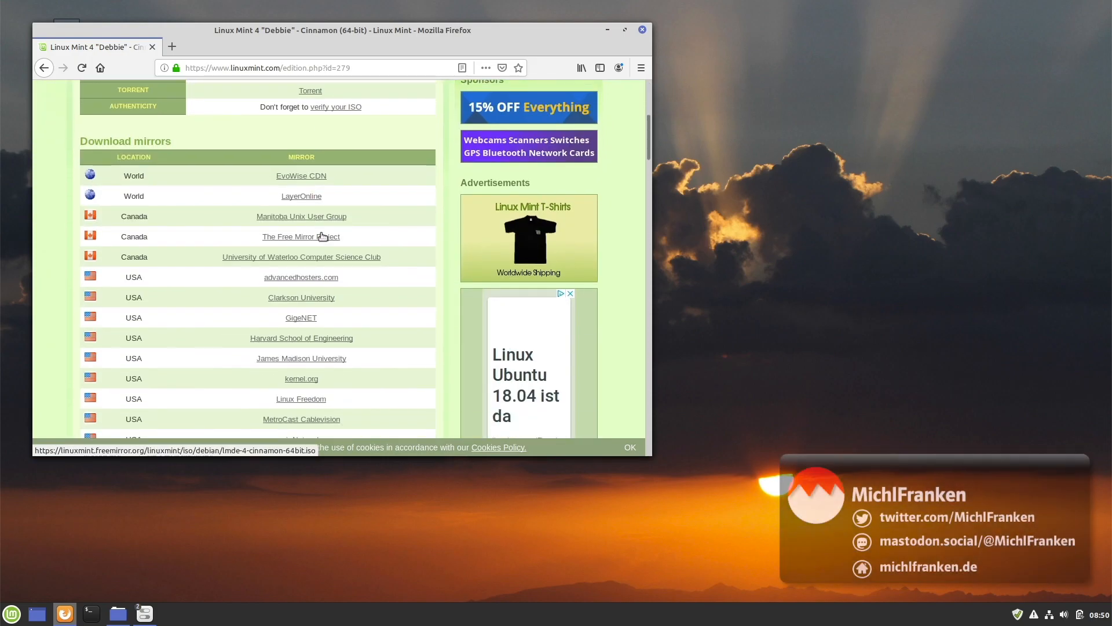
pyautogui.scroll(-3)
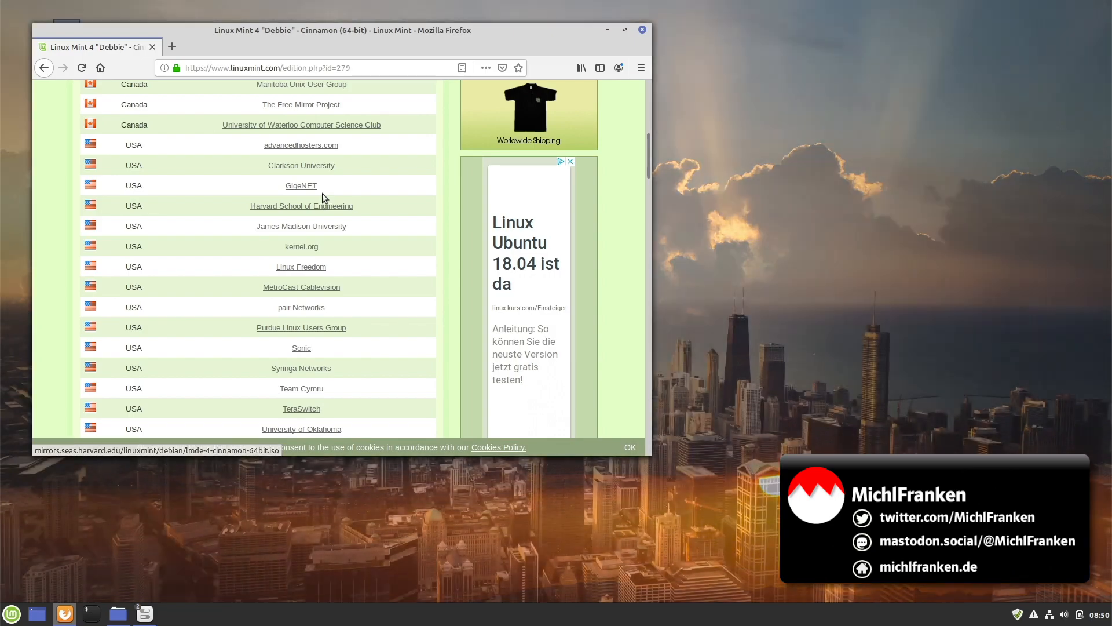
pyautogui.moveTo(301, 165)
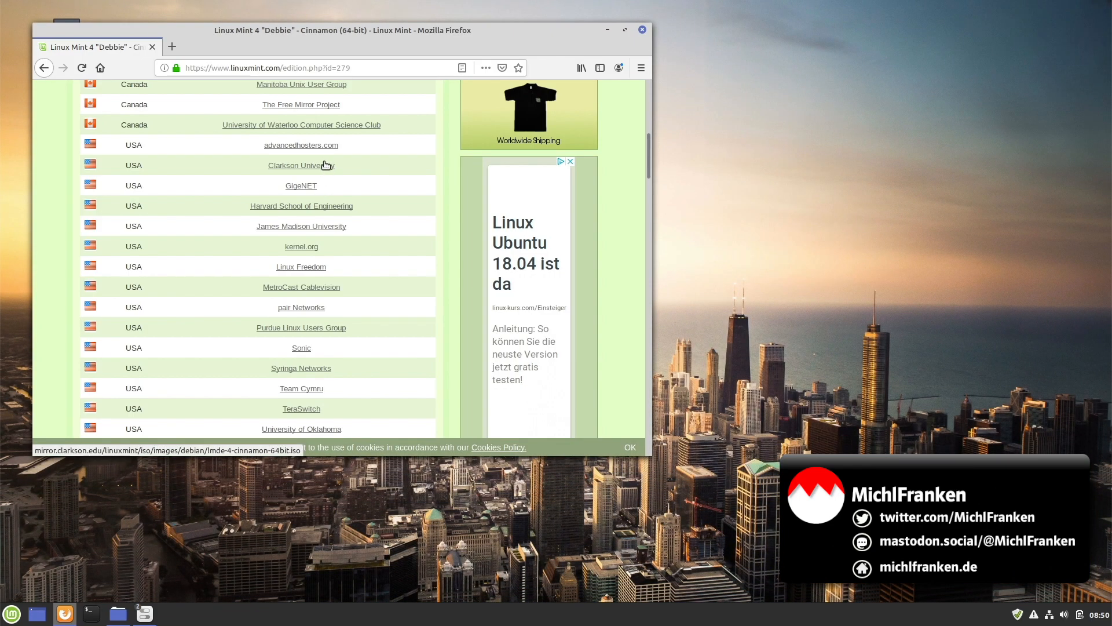
pyautogui.scroll(-3)
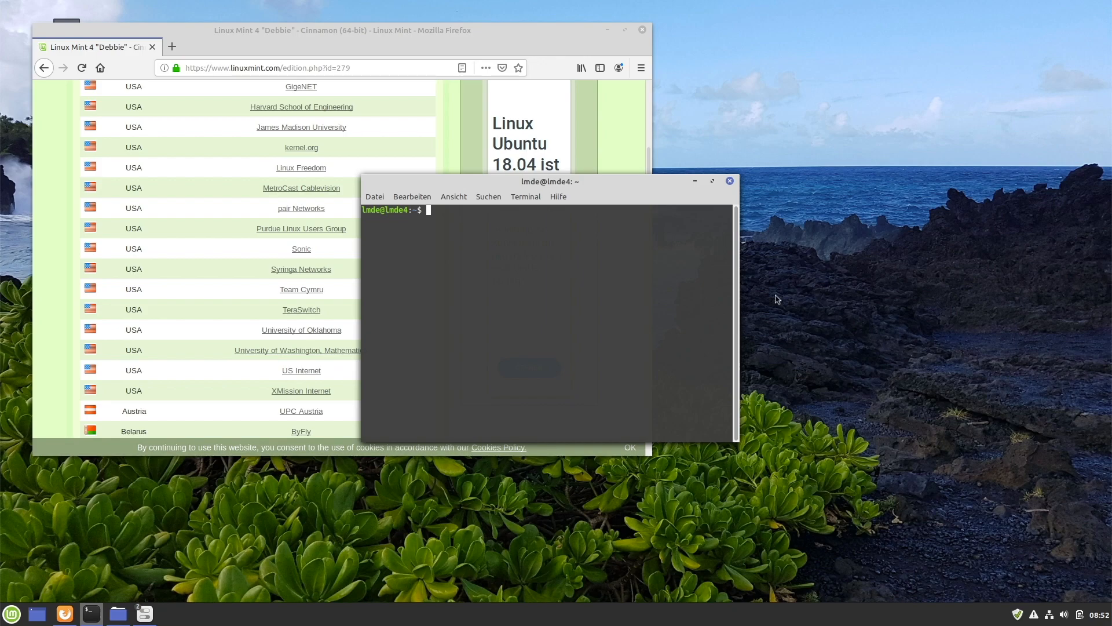
pyautogui.moveTo(655, 296)
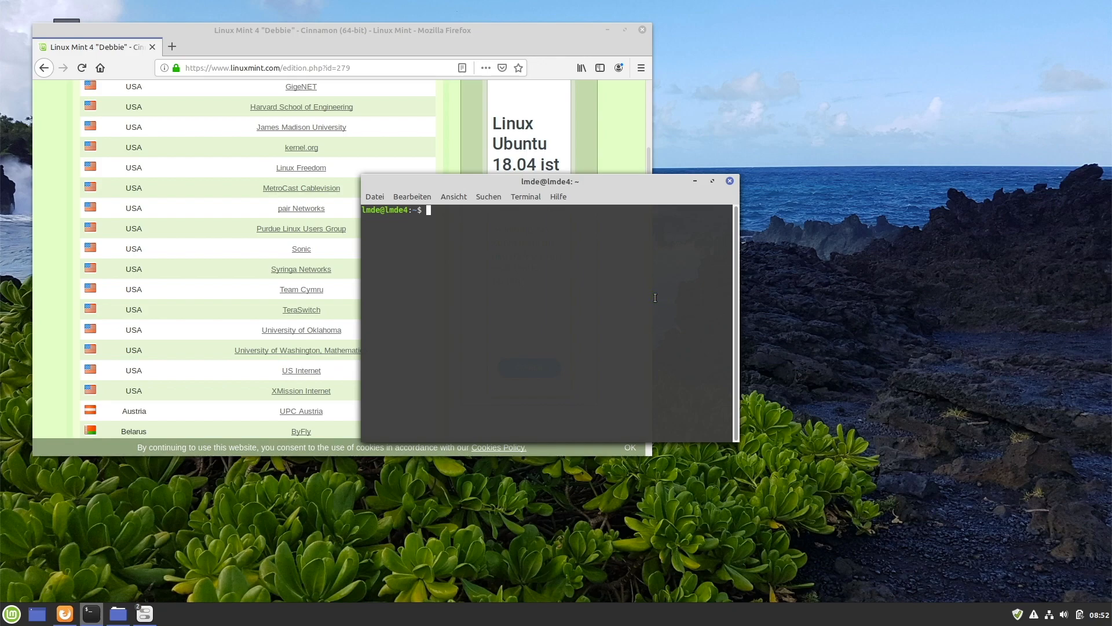
# Enter the df -h disk usage command in the terminal.
pyautogui.write('df')
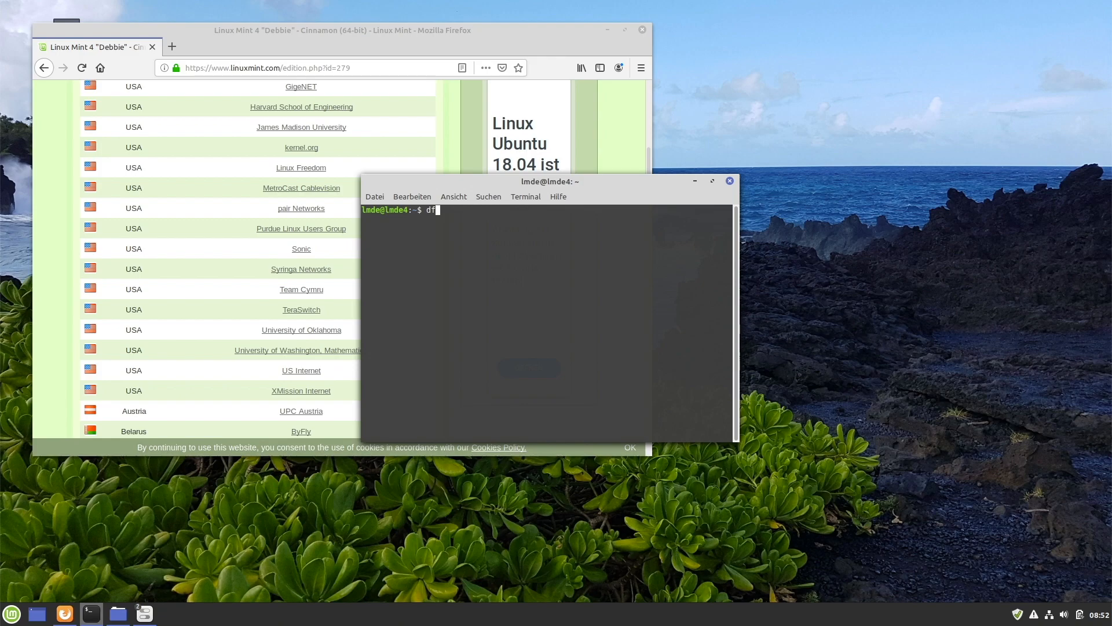
pyautogui.write('-')
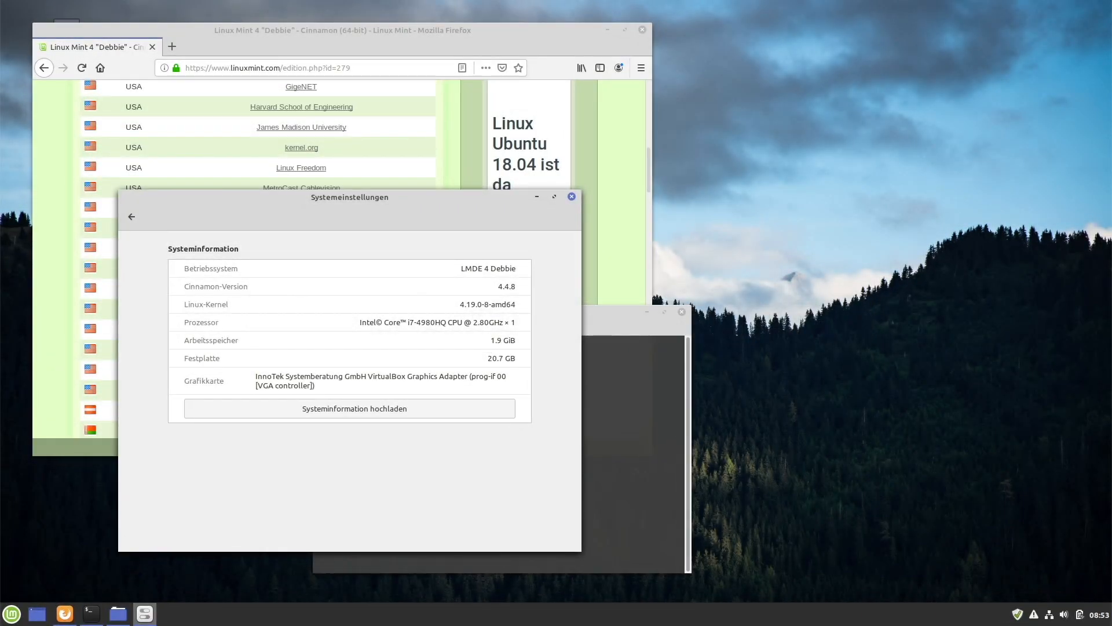
pyautogui.moveTo(802, 423)
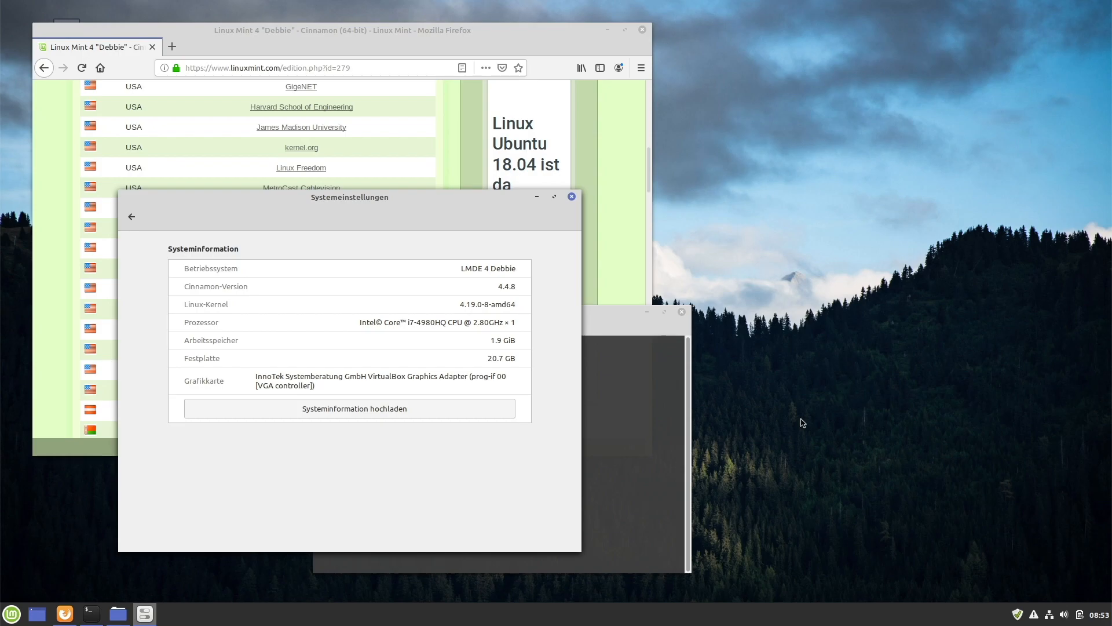
pyautogui.moveTo(794, 420)
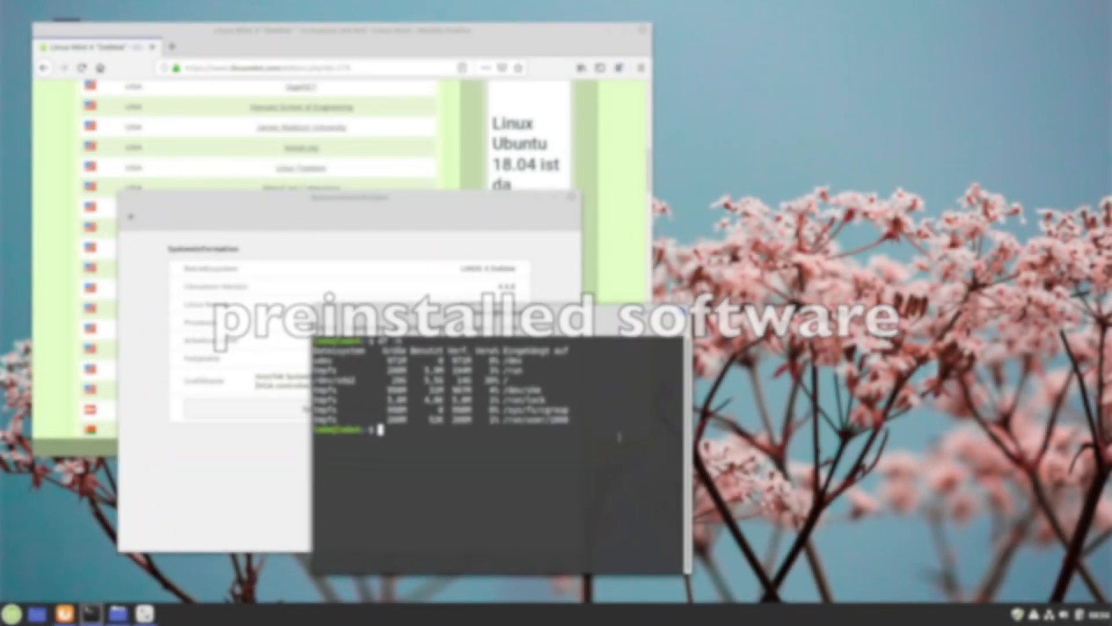
# Print kernel 4.19.0-8-amd64 and Firefox 68.6.0esr versions, then enter the thunderbird command.
pyautogui.write('unar')
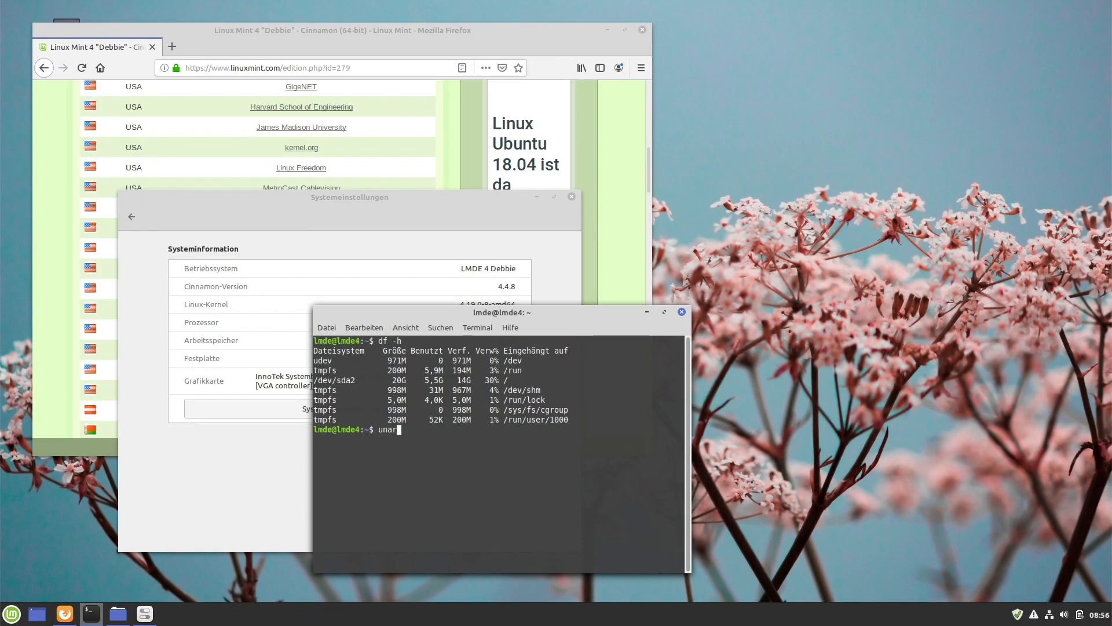
pyautogui.write('uname -')
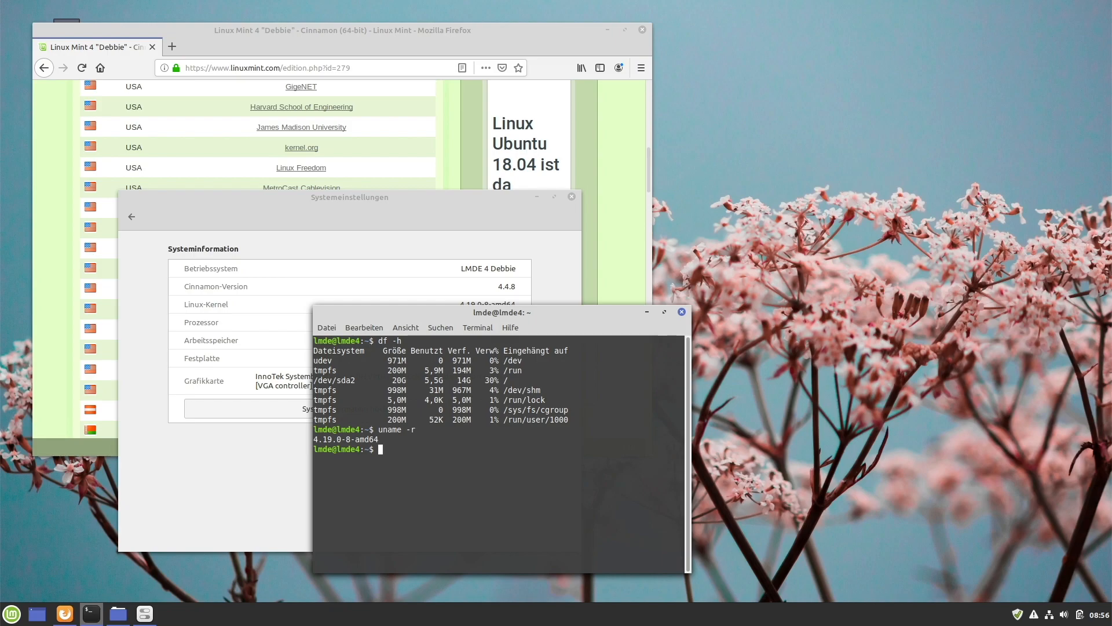
pyautogui.write('firefov')
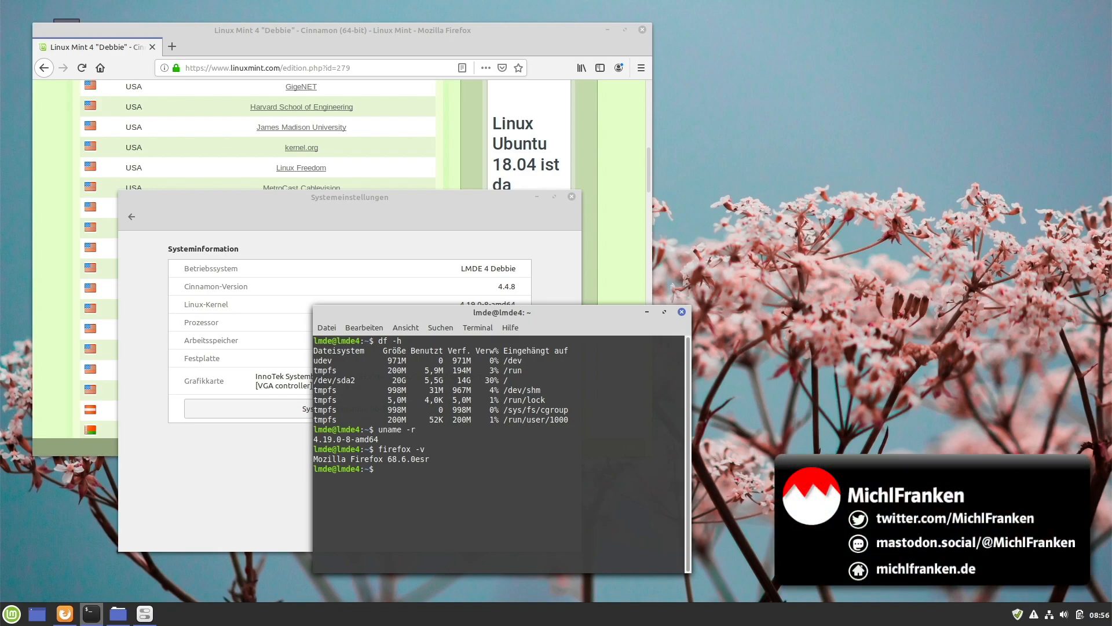
pyautogui.write('thunderb')
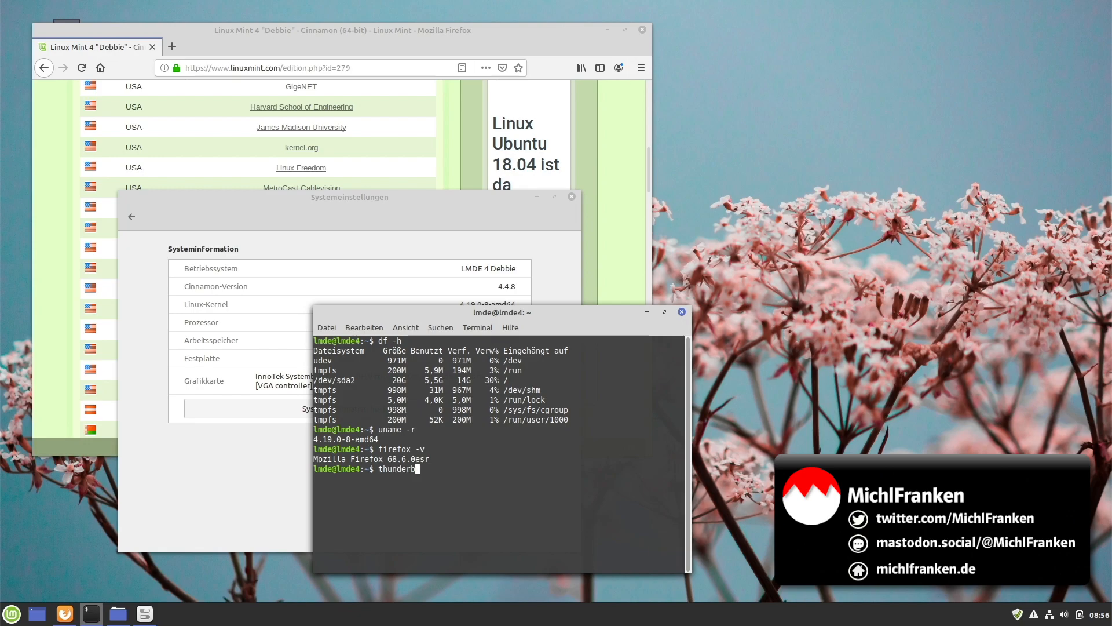
pyautogui.write('ird')
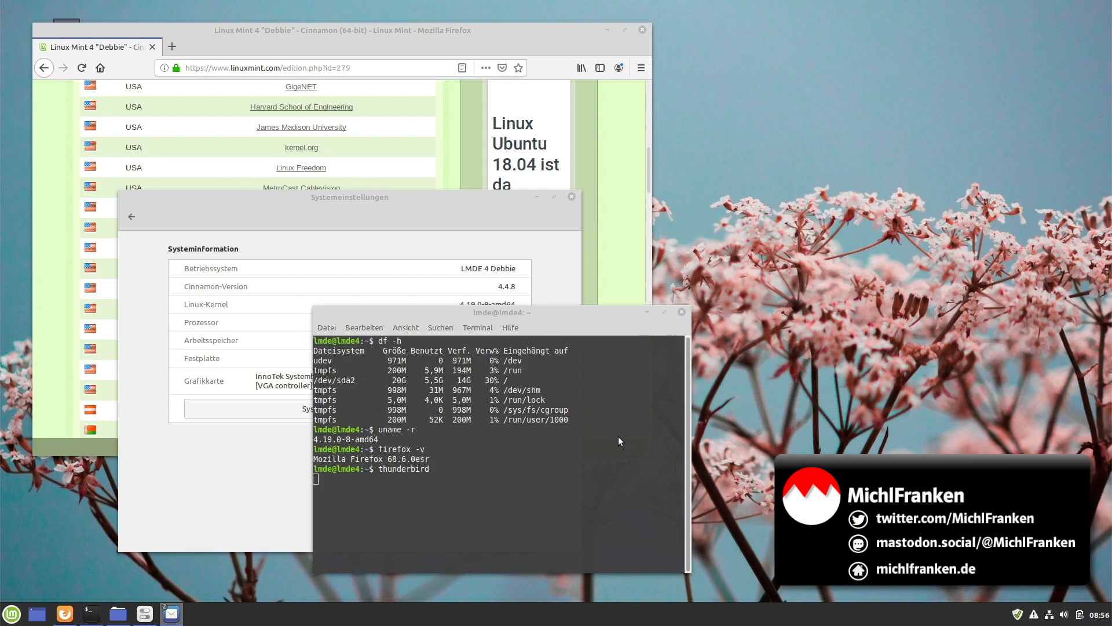
# Launch Thunderbird, cancel its account setup, and start LibreOffice Writer.
pyautogui.press('Return')
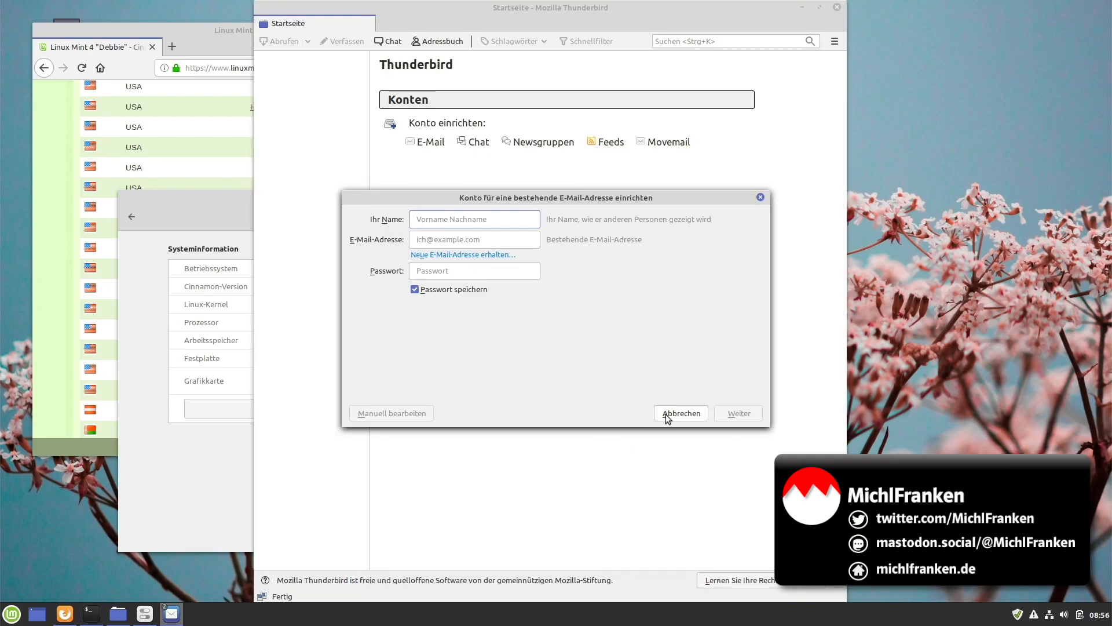
pyautogui.click(680, 413)
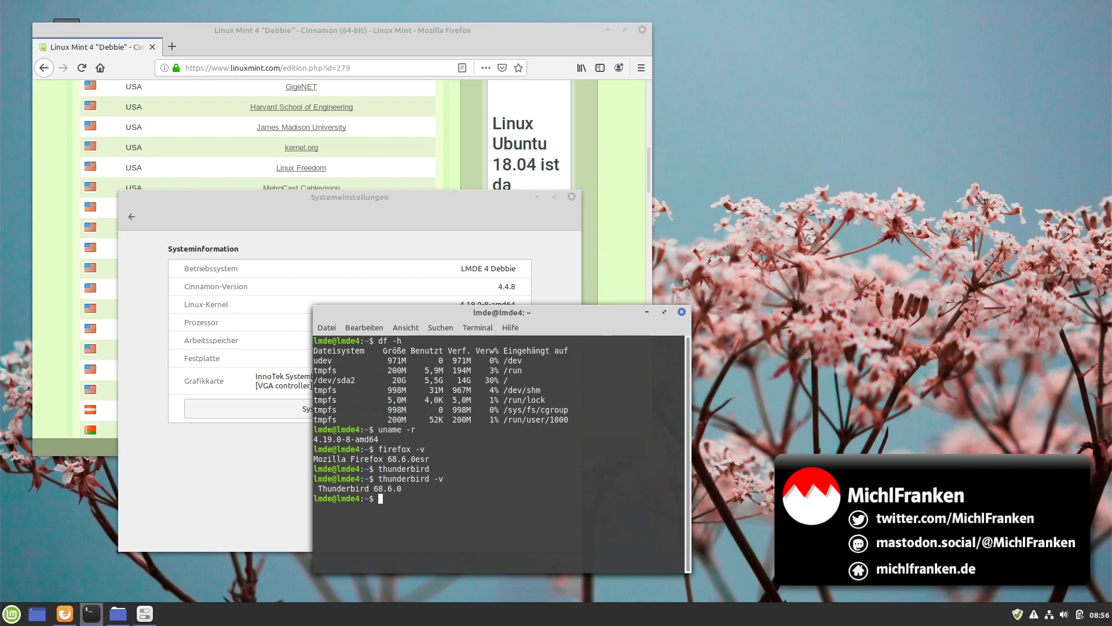
pyautogui.click(12, 613)
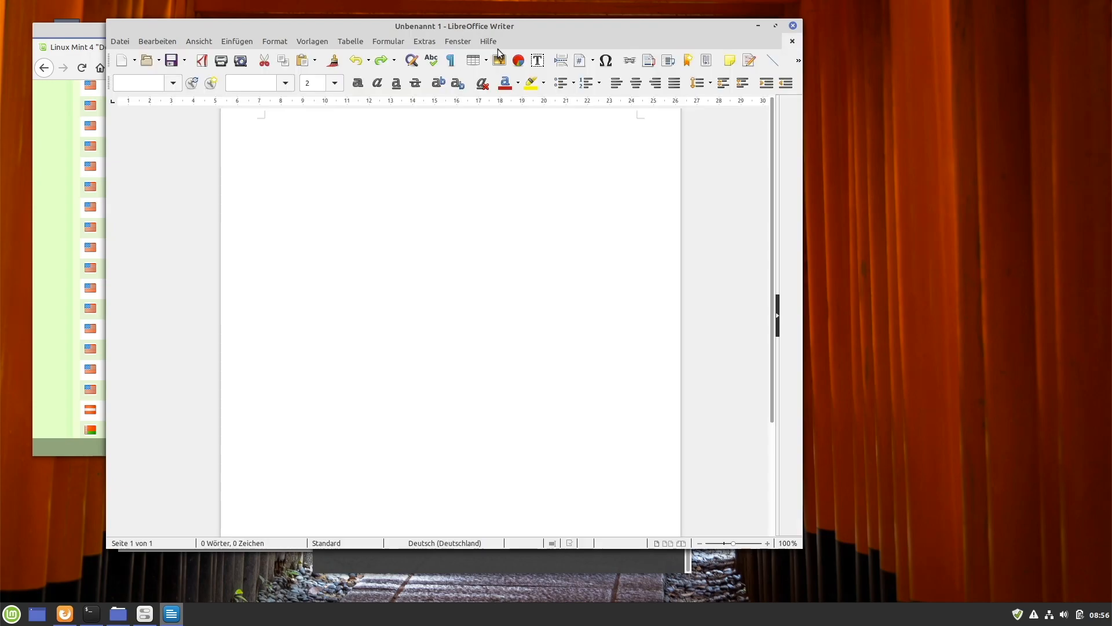
# Check LibreOffice version 6.1.5.2 under Hilfe > Über LibreOffice, then close Writer.
pyautogui.click(487, 41)
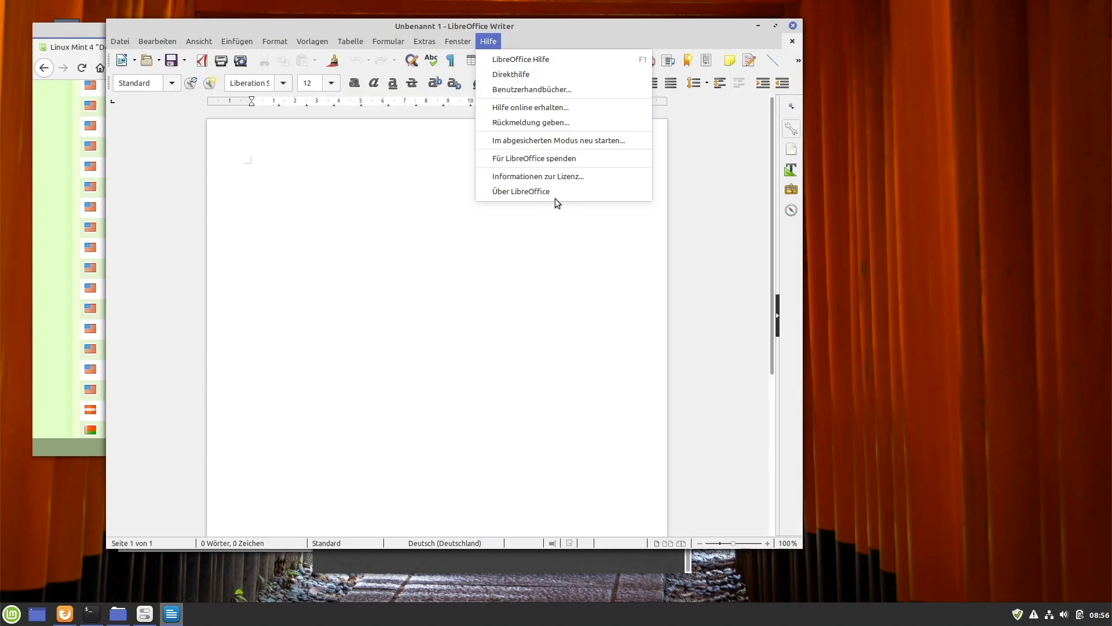
pyautogui.click(520, 191)
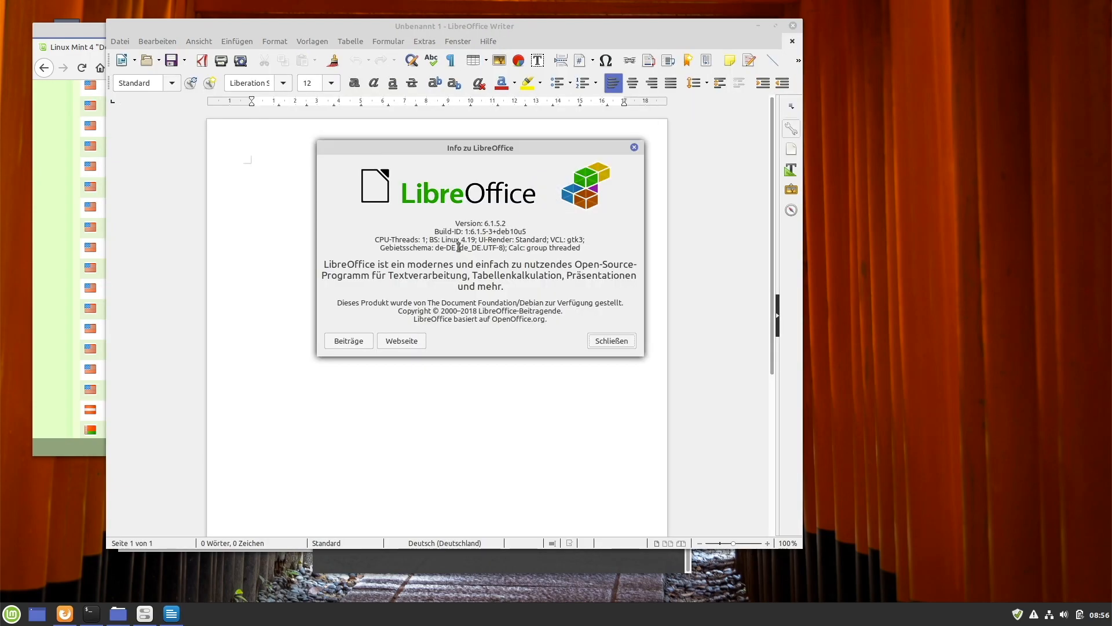
pyautogui.moveTo(831, 57)
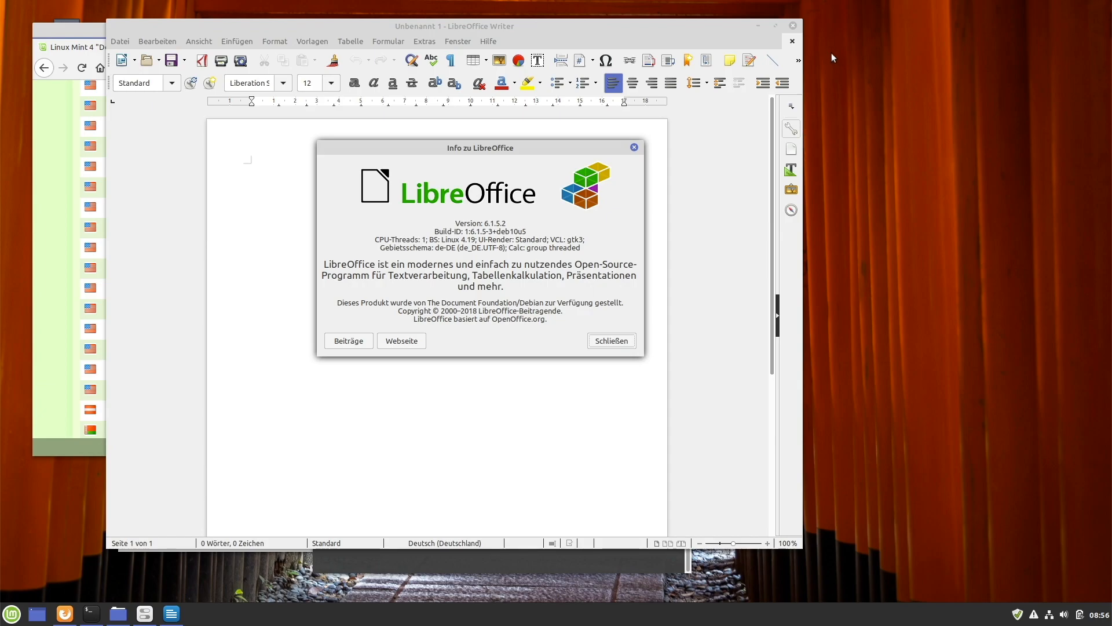
pyautogui.click(610, 341)
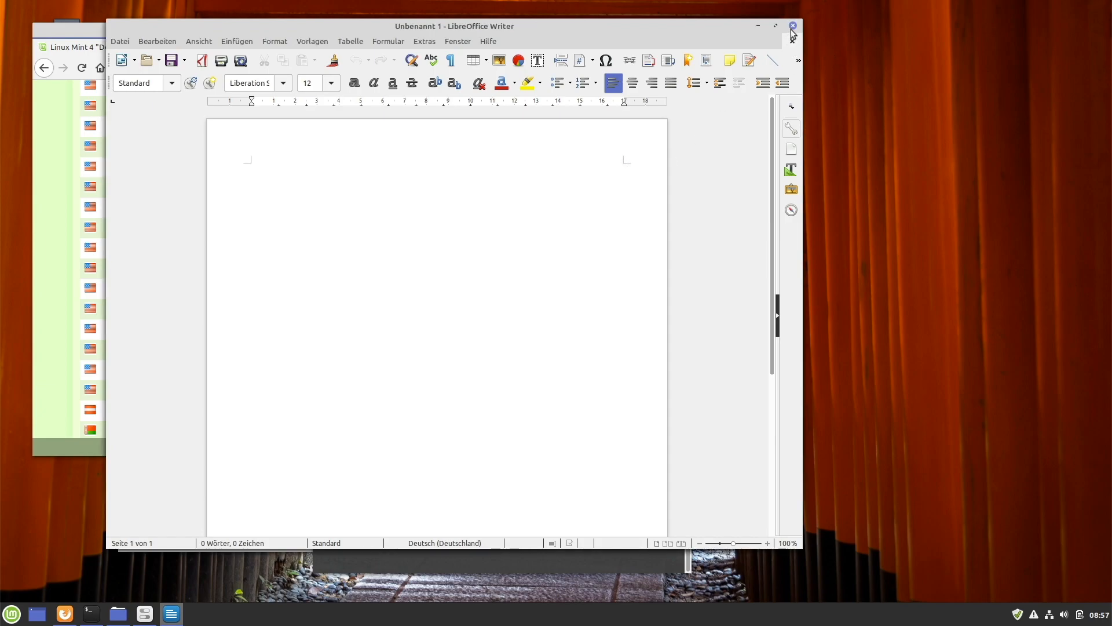
pyautogui.click(793, 26)
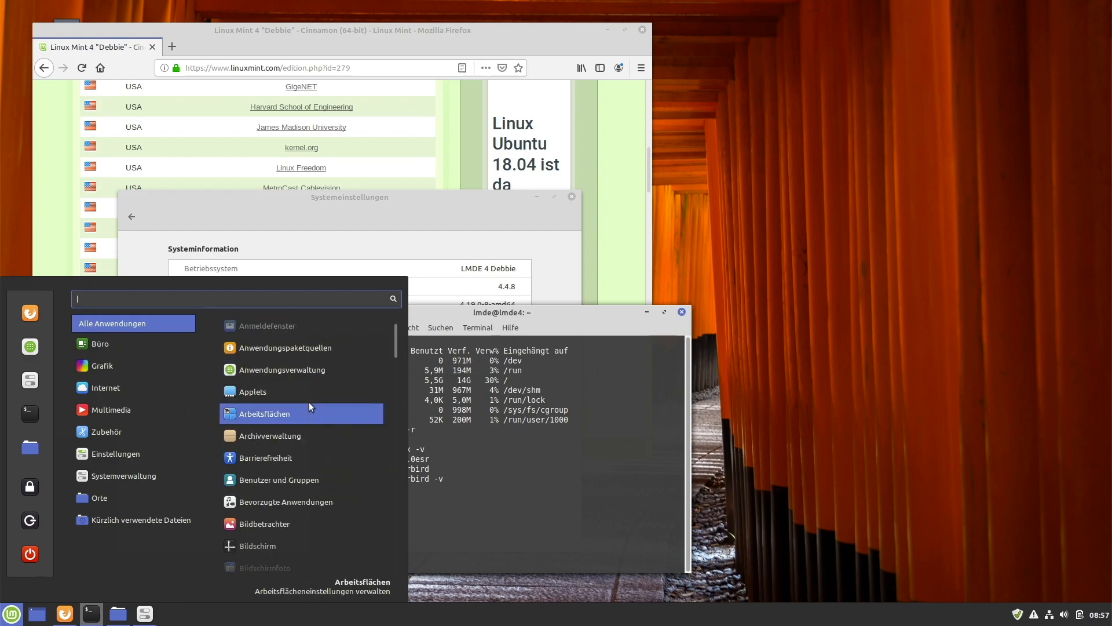
# Scroll Alle Anwendungen from Anmeldefenster down to the LibreOffice suite.
pyautogui.scroll(-3)
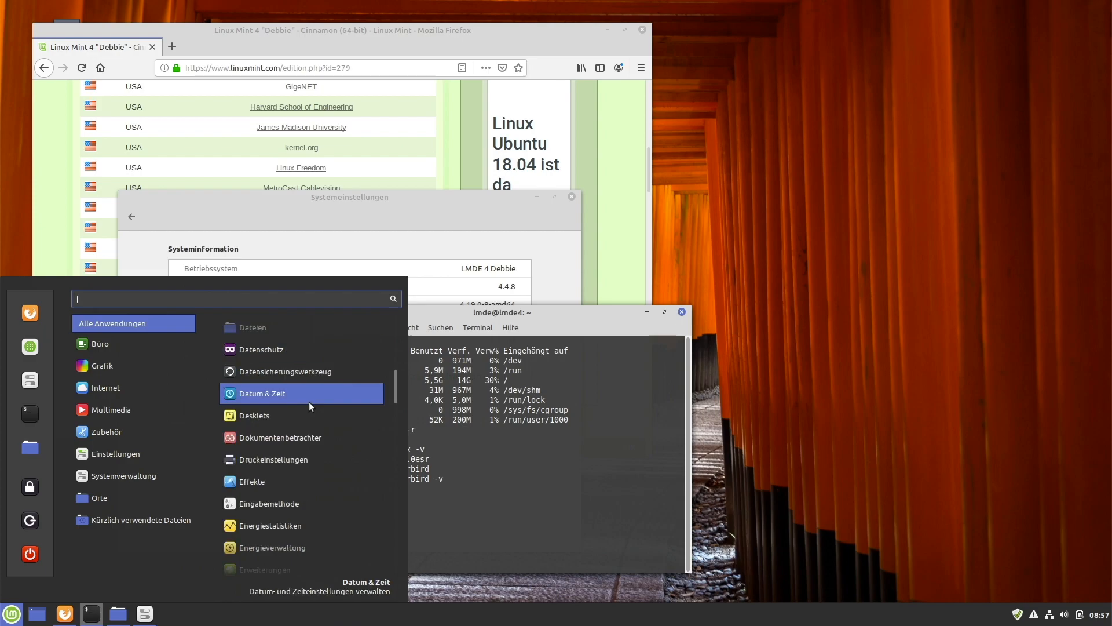
pyautogui.scroll(-3)
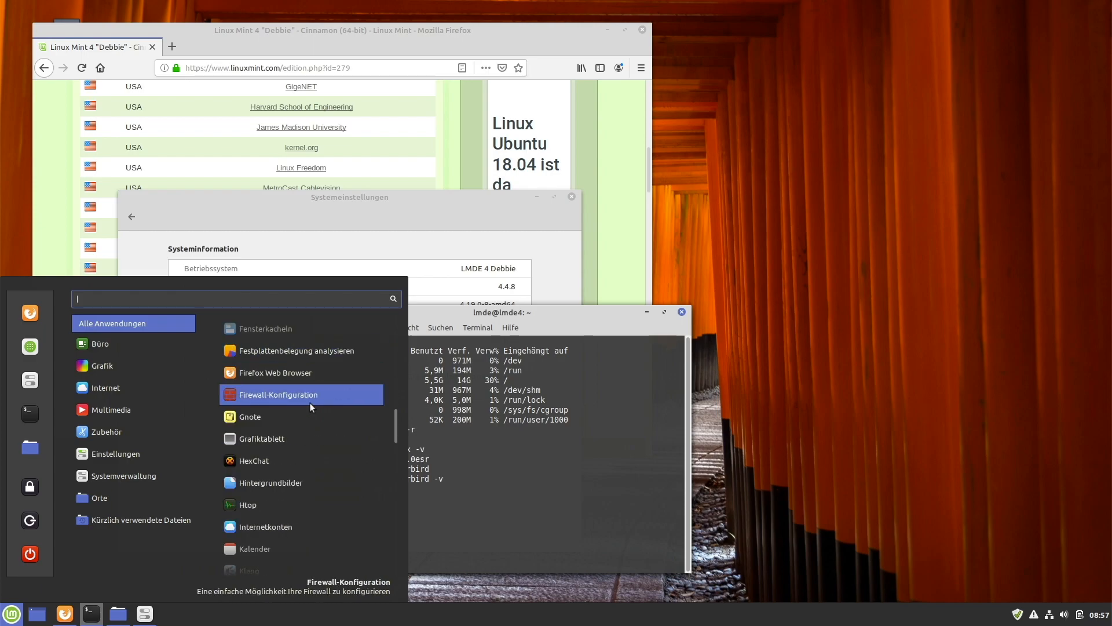
pyautogui.scroll(-3)
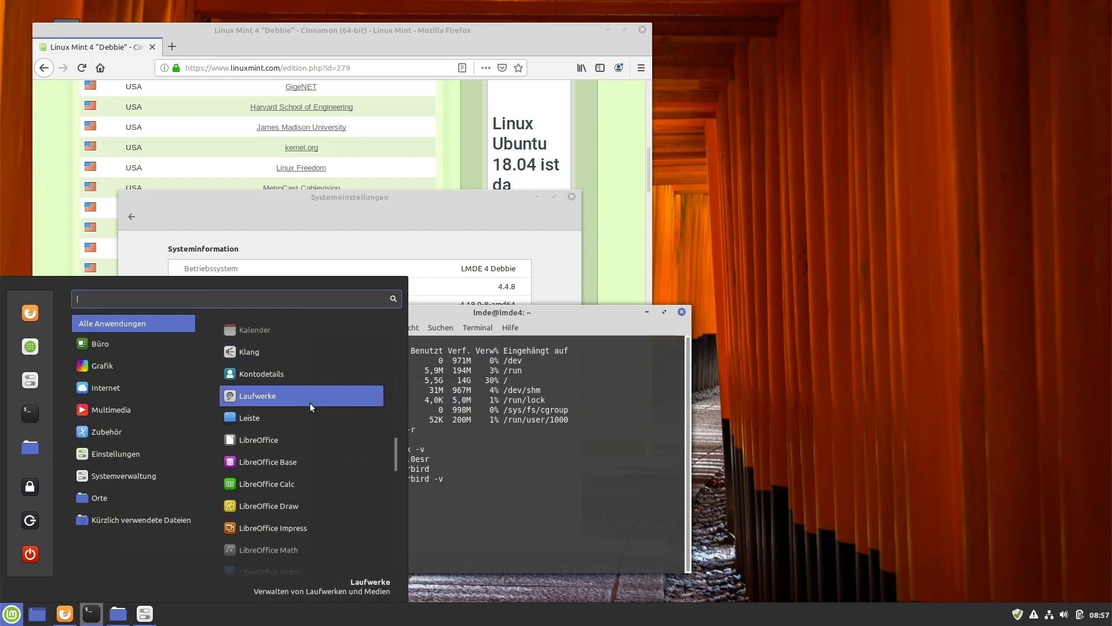
pyautogui.scroll(-3)
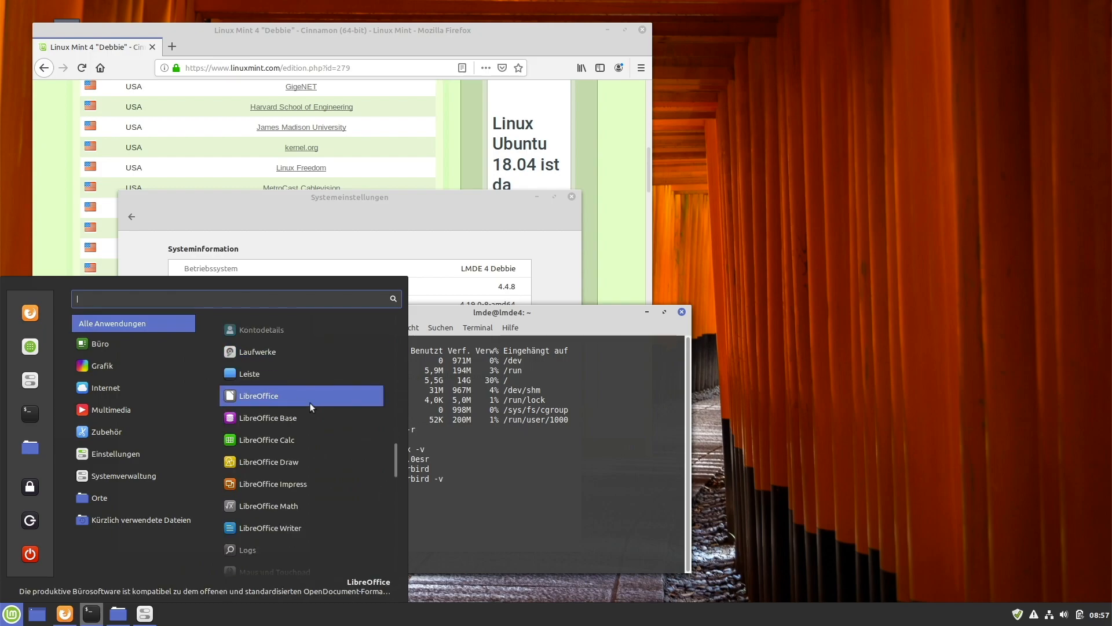
pyautogui.scroll(-3)
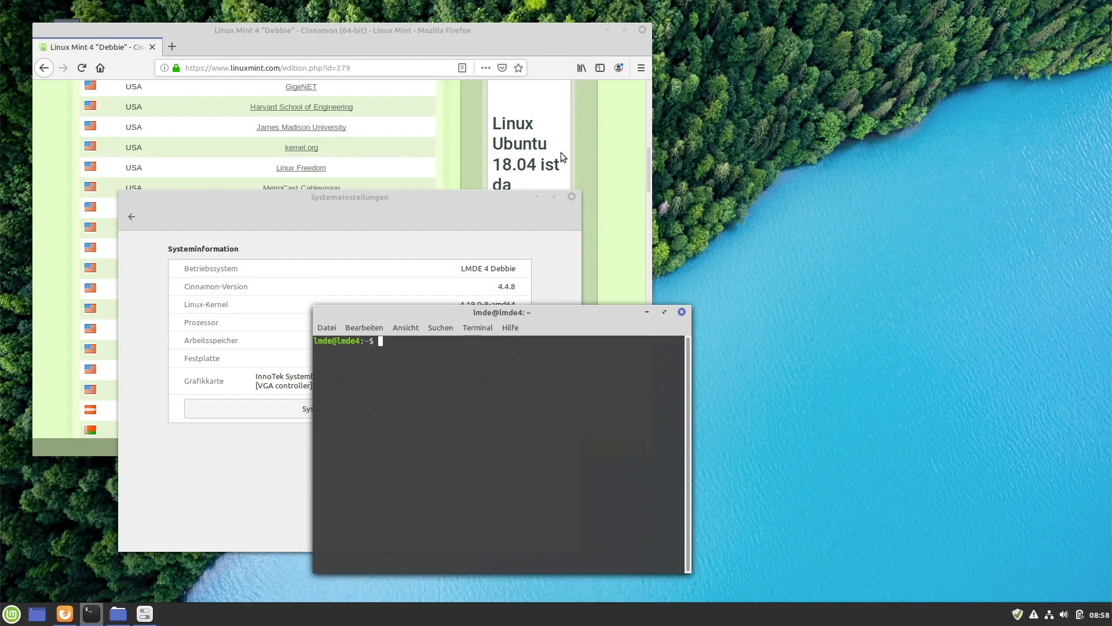
pyautogui.moveTo(543, 140)
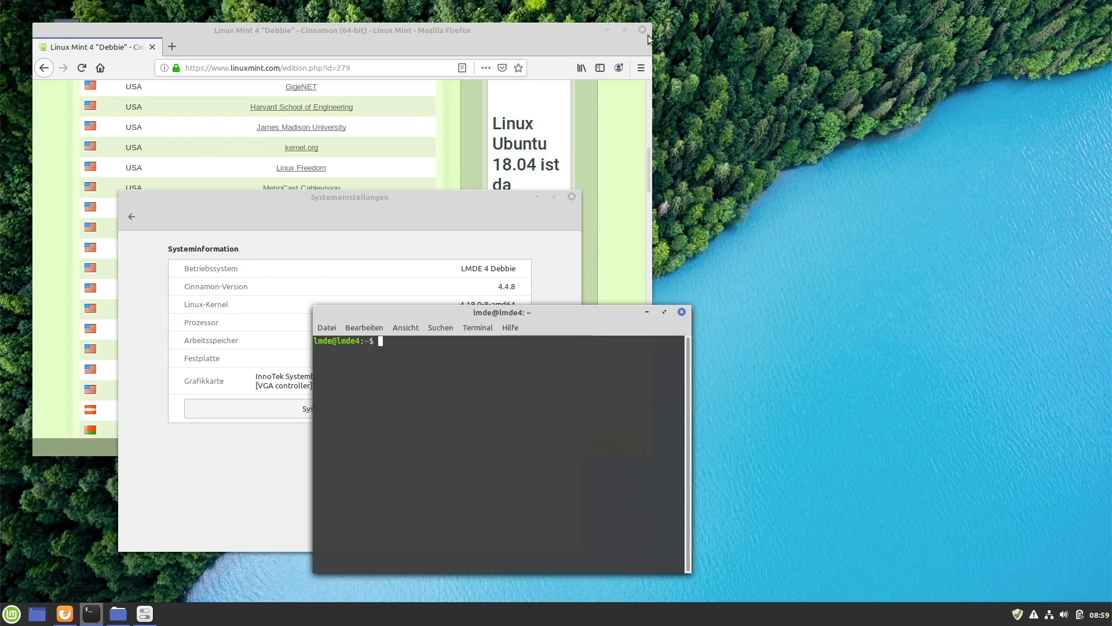
# Close Firefox and System Settings, then type htop in the terminal.
pyautogui.click(642, 30)
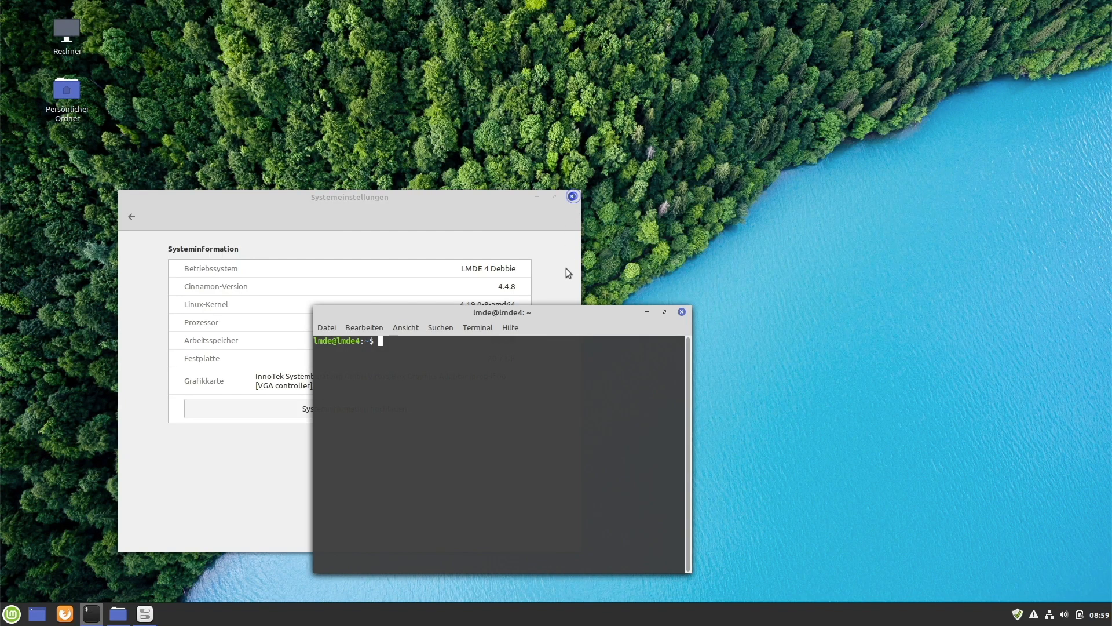
pyautogui.click(572, 196)
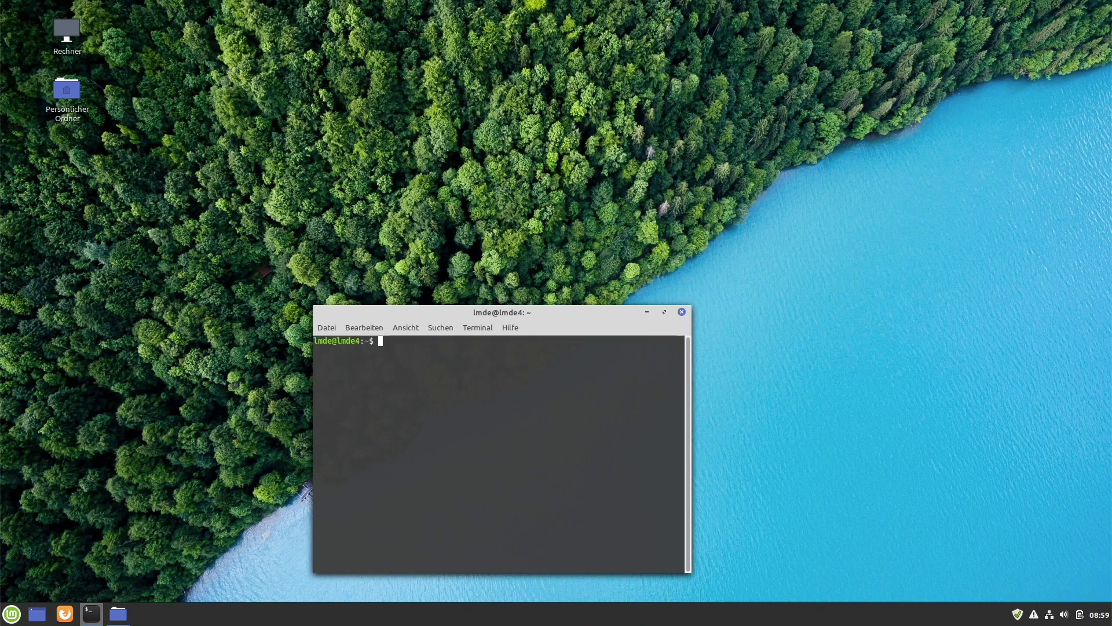
pyautogui.write('hto')
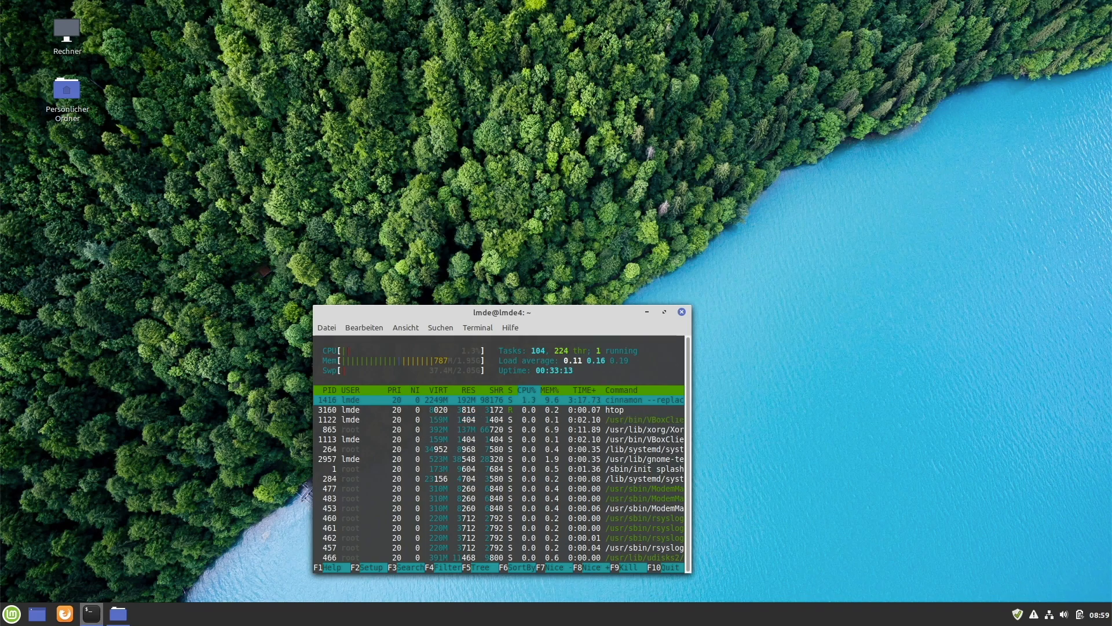
pyautogui.moveTo(530, 440)
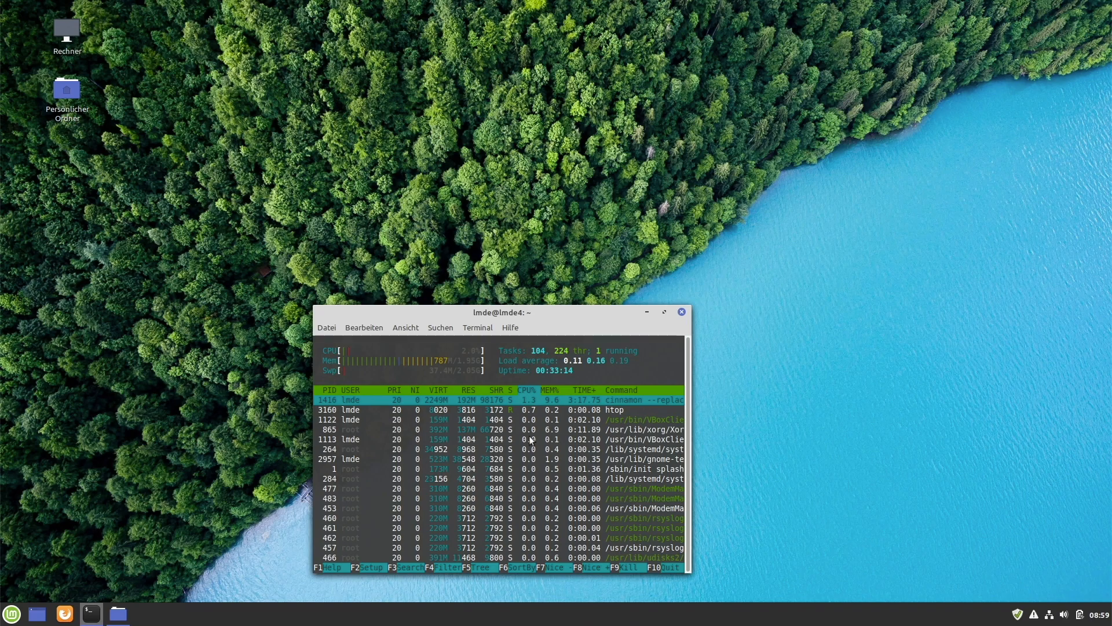